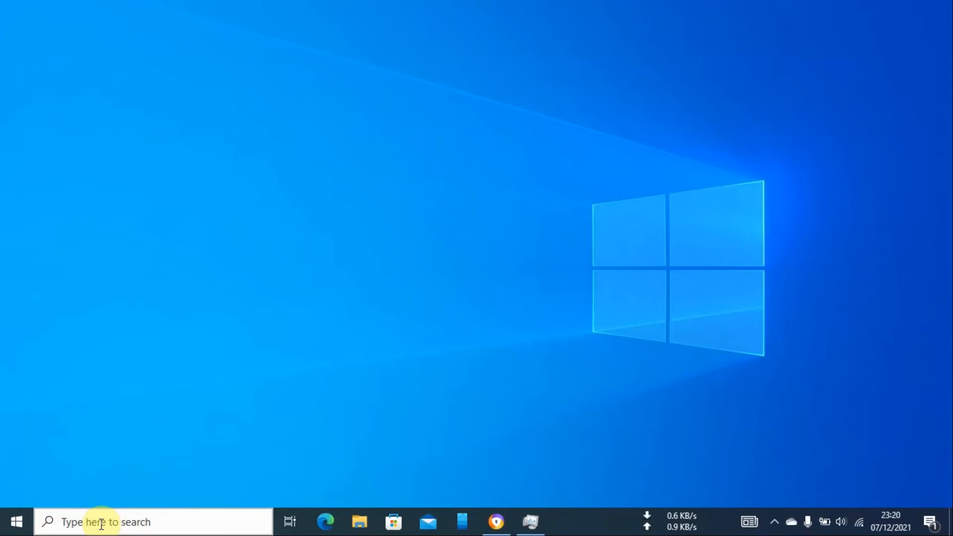
Start a taskbar search for winver to launch the Windows version tool.
{"action": "left_click", "coordinate": [152, 521]}
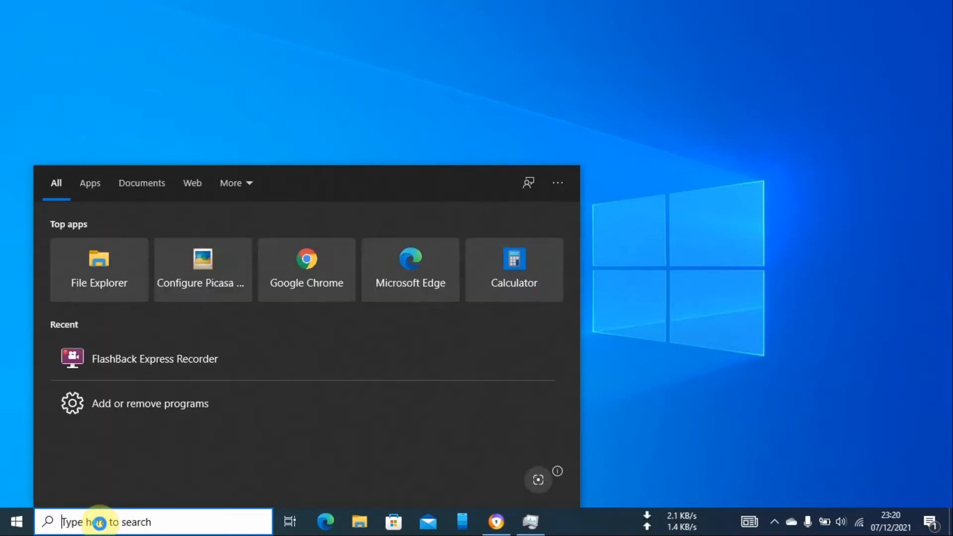
{"action": "type", "text": "win"}
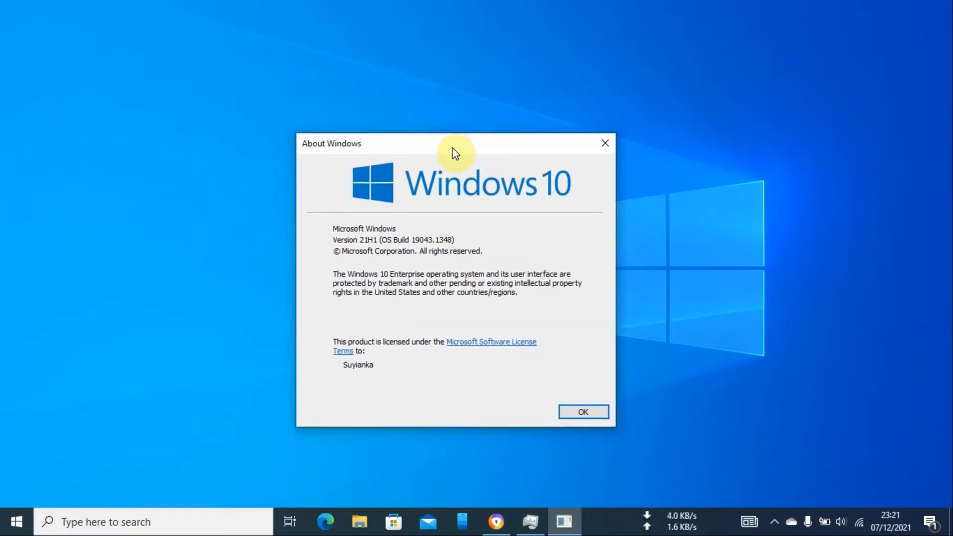
{"action": "mouse_move", "coordinate": [433, 161]}
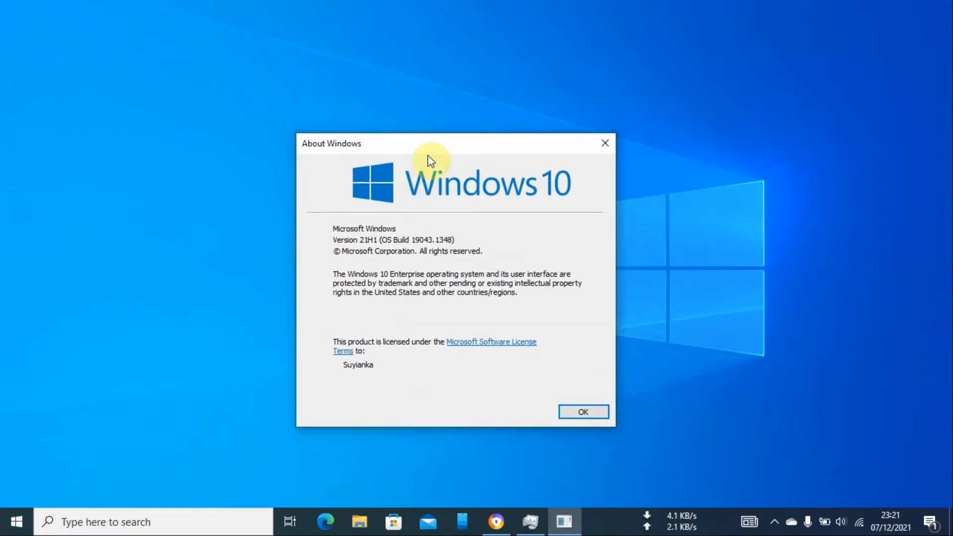
{"action": "mouse_move", "coordinate": [408, 190]}
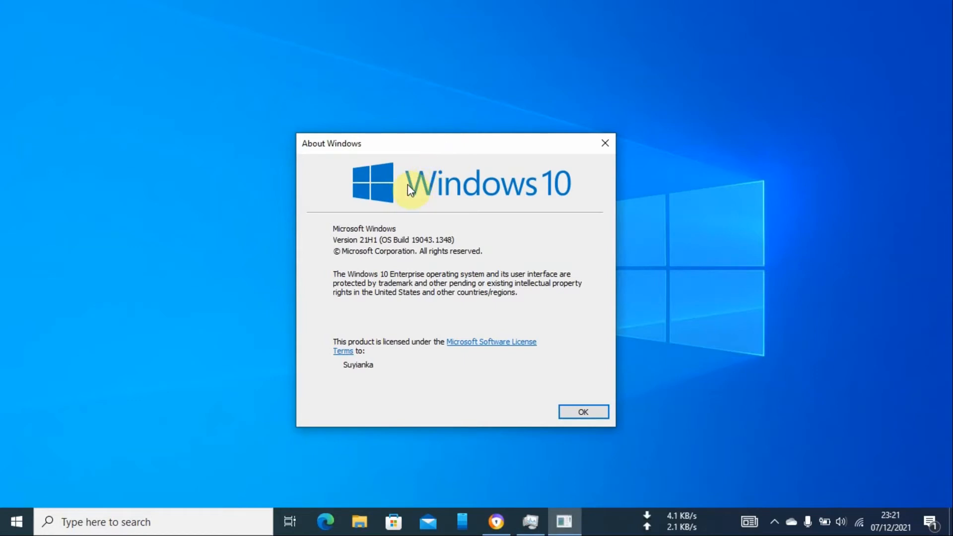
{"action": "mouse_move", "coordinate": [487, 201]}
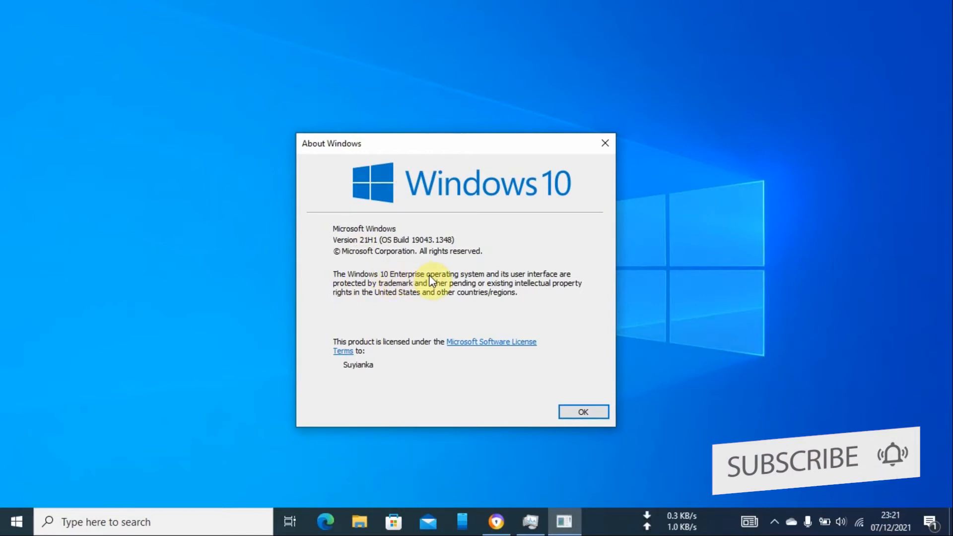
{"action": "mouse_move", "coordinate": [583, 412]}
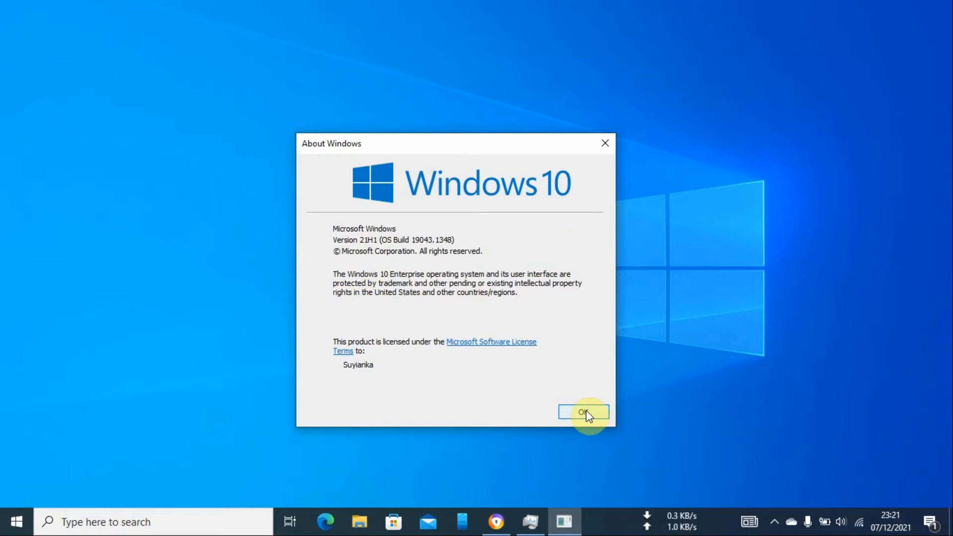
Dismiss the About Windows dialog after noting version 21H1, OS build 19043.1348.
{"action": "left_click", "coordinate": [583, 412]}
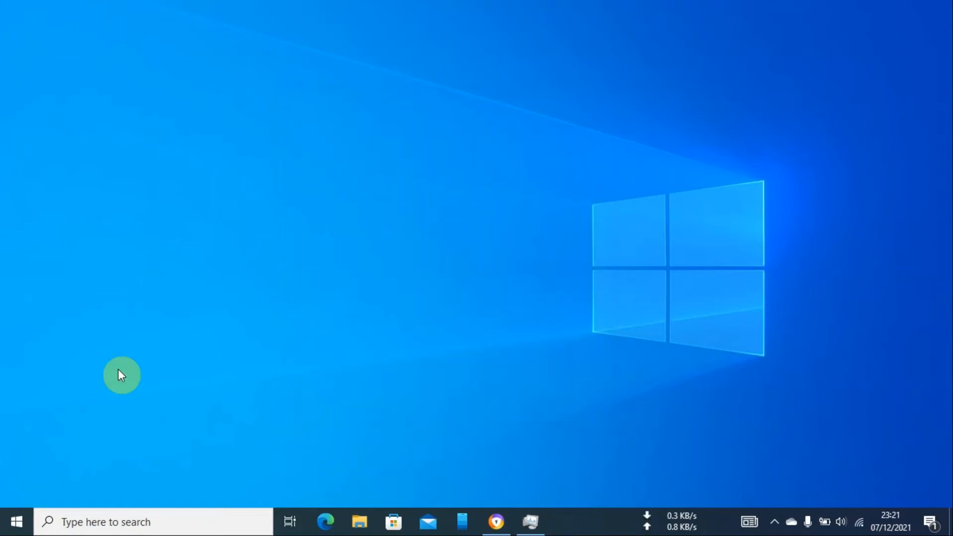
Reach the Settings > System > About page listing Windows 10 Enterprise, version 21H1.
{"action": "left_click", "coordinate": [17, 521]}
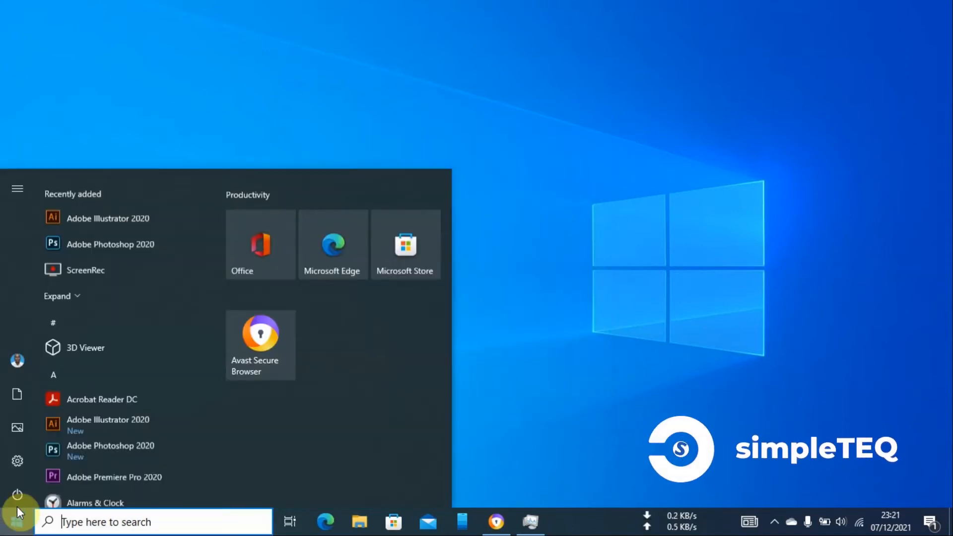
{"action": "left_click", "coordinate": [17, 461]}
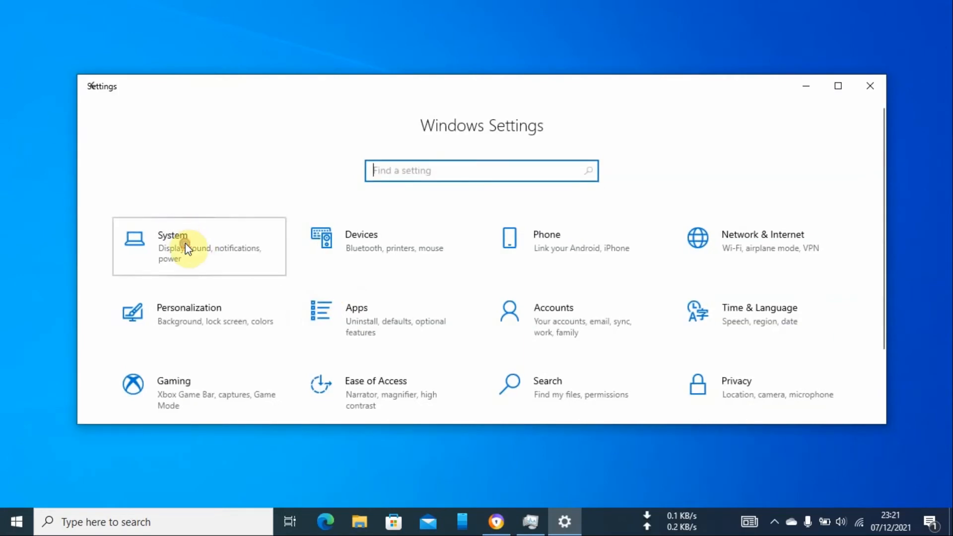
{"action": "left_click", "coordinate": [199, 246]}
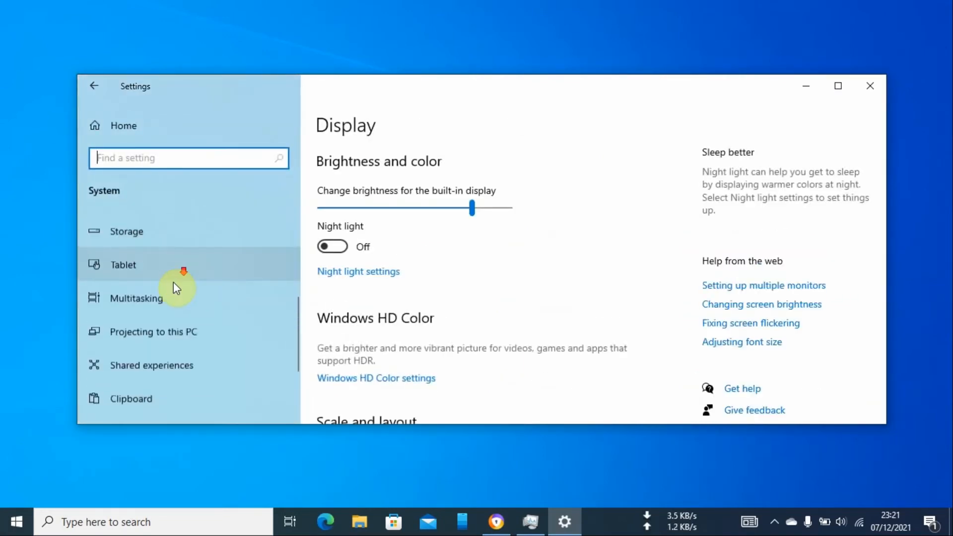
{"action": "left_click", "coordinate": [123, 348]}
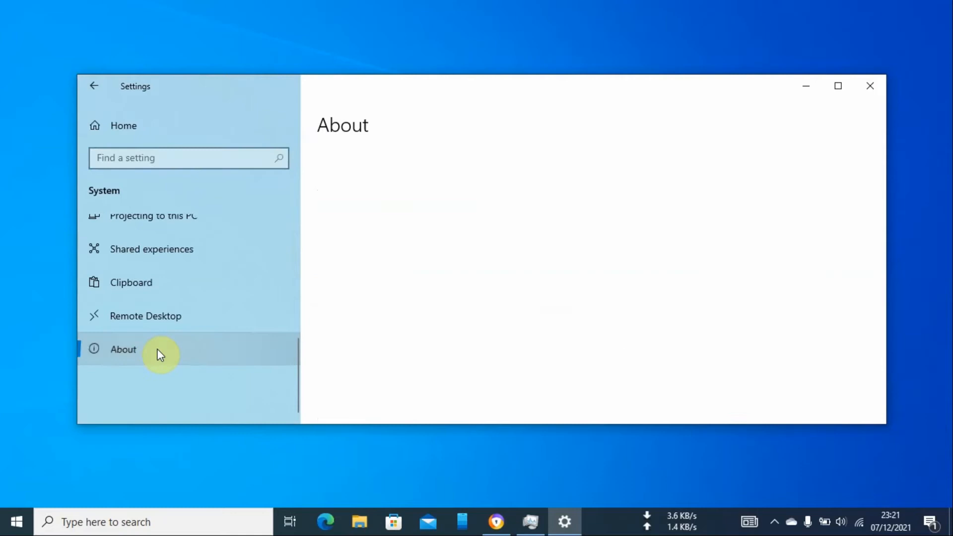
{"action": "left_click", "coordinate": [123, 348]}
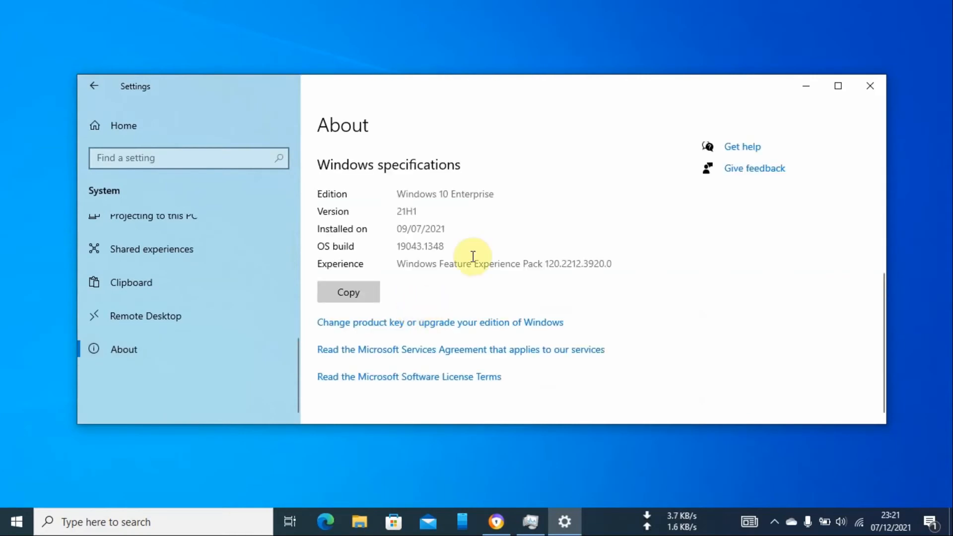
{"action": "mouse_move", "coordinate": [439, 262]}
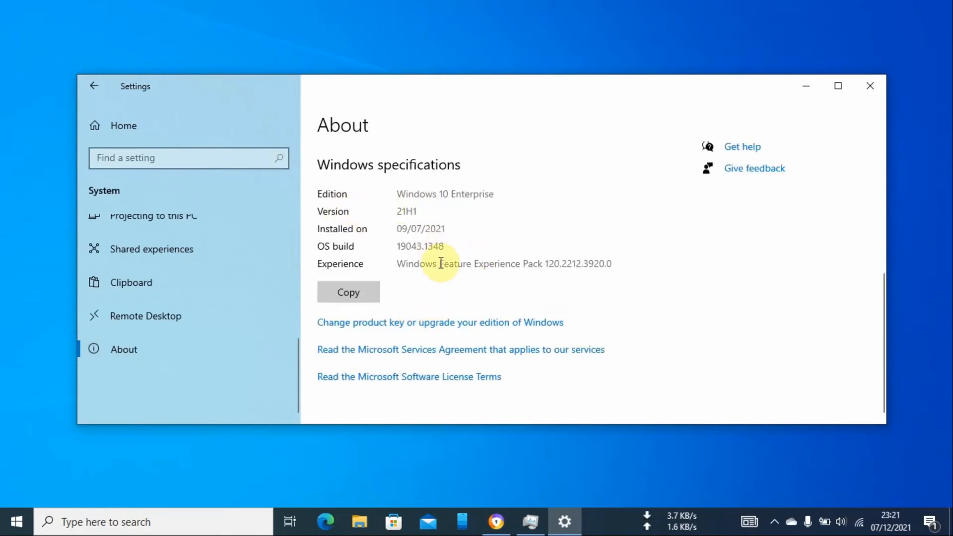
{"action": "mouse_move", "coordinate": [445, 277]}
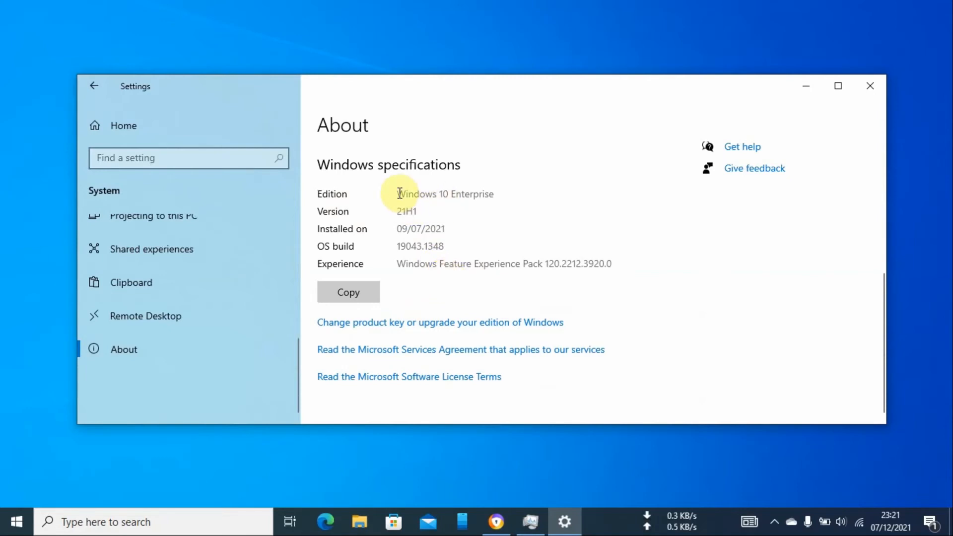
Highlight the Windows 10 Enterprise edition text, then hide Settings to leave the desktop visible.
{"action": "double_click", "coordinate": [445, 193]}
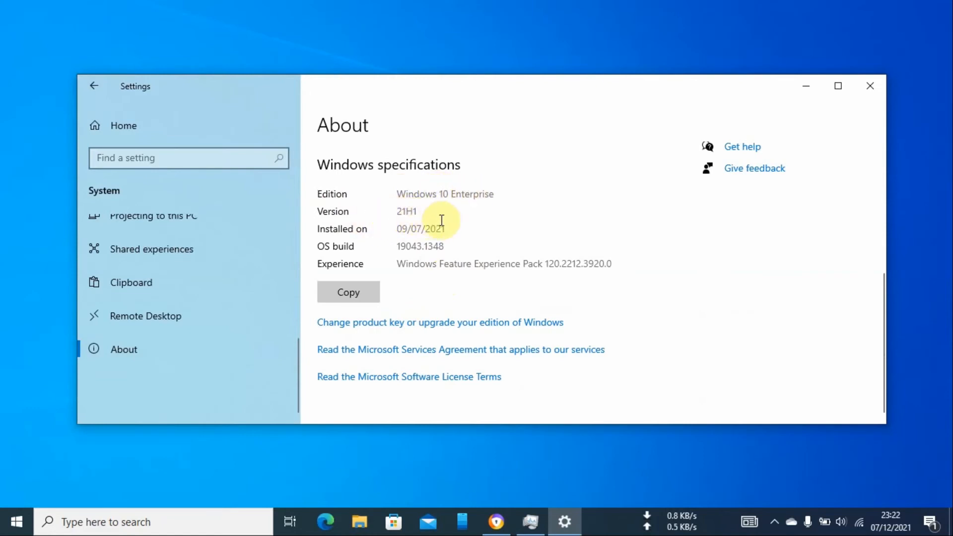
{"action": "left_click", "coordinate": [869, 85]}
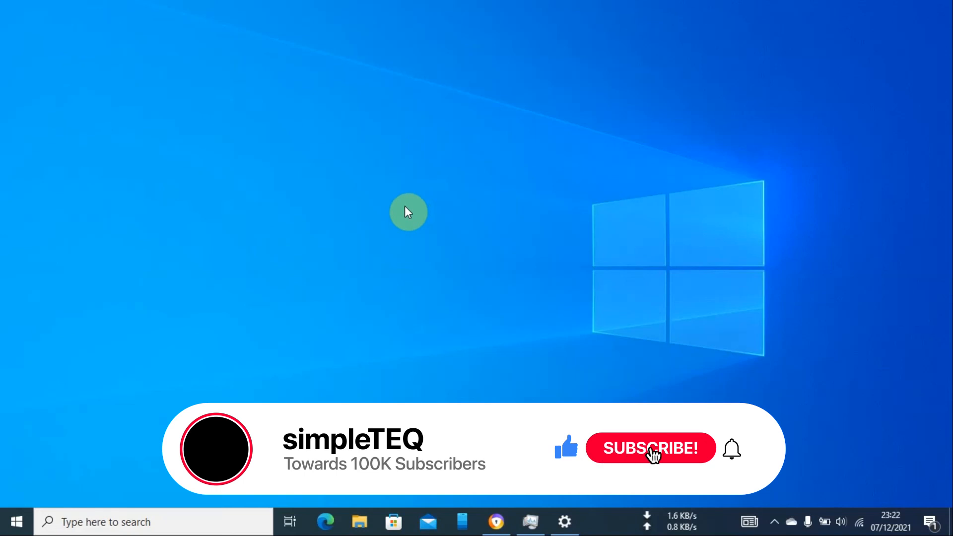
{"action": "left_click", "coordinate": [649, 447]}
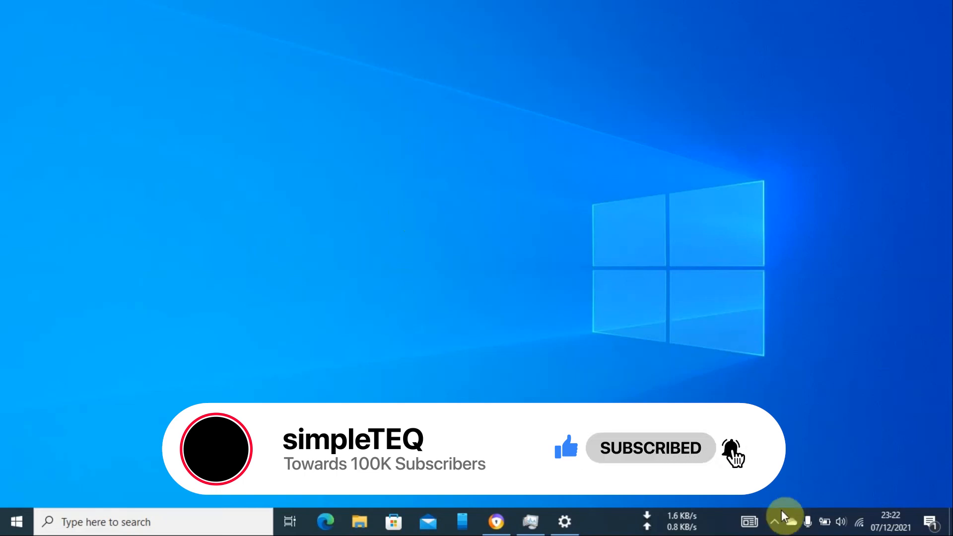